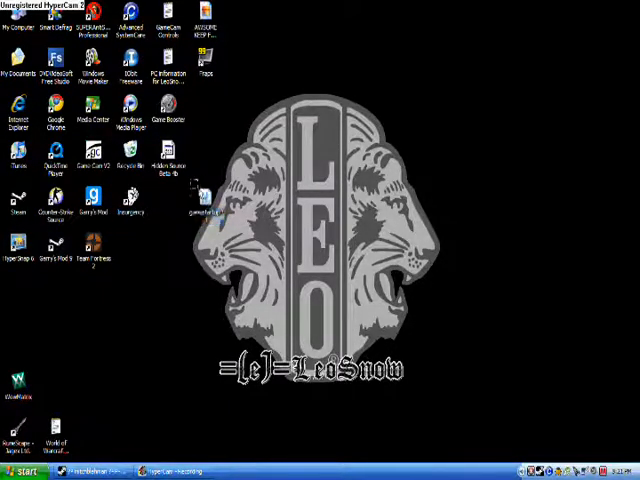
- Copy the MP3 sound file from the desktop
right_click(196, 200)
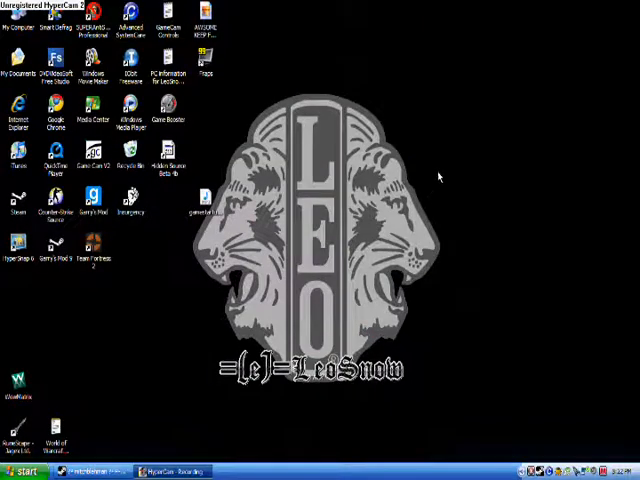
click(204, 200)
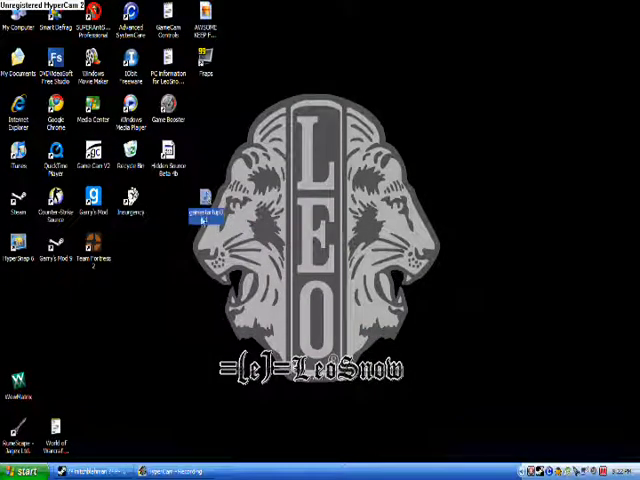
right_click(196, 216)
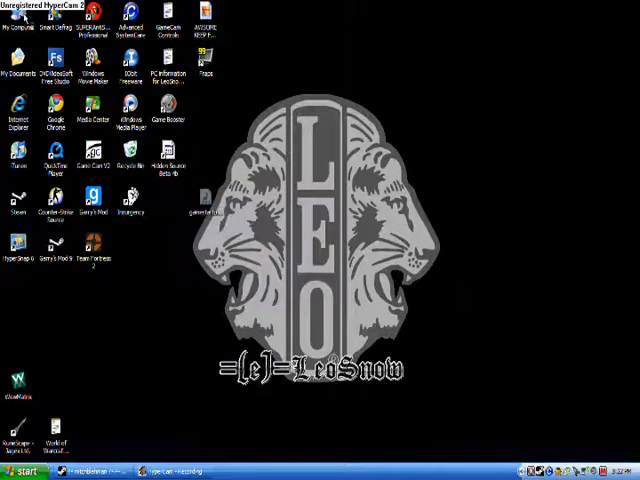
- Navigate from Local Disk C: into Program Files and the Steam folder
double_click(12, 28)
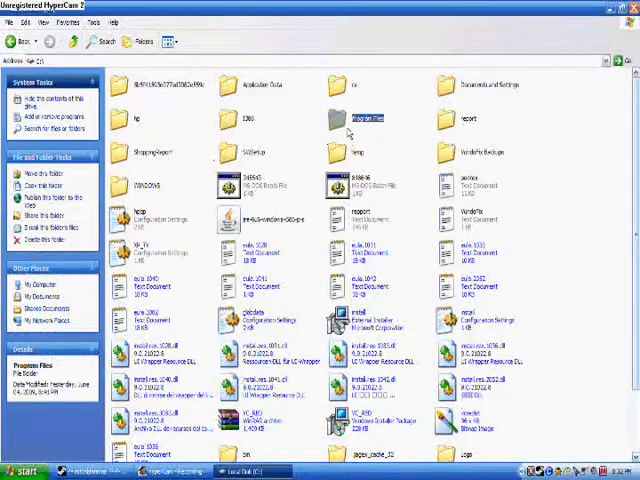
double_click(364, 118)
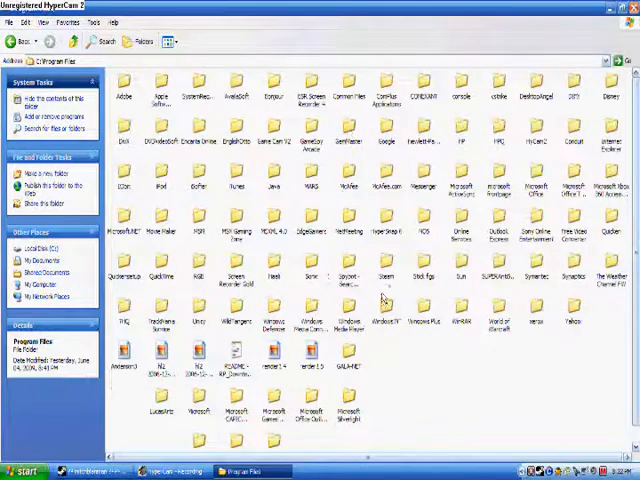
click(384, 270)
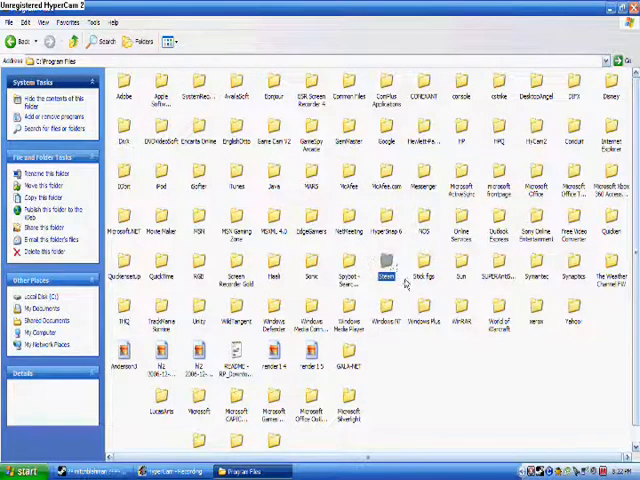
double_click(384, 276)
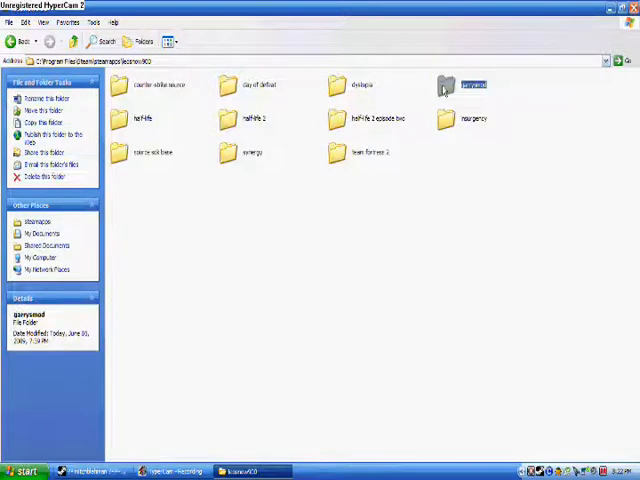
- Enter the garrysmod folder and its sound subfolder
double_click(468, 84)
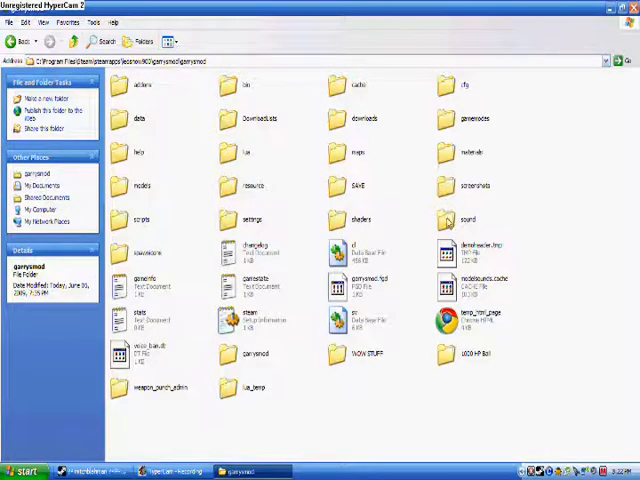
click(470, 220)
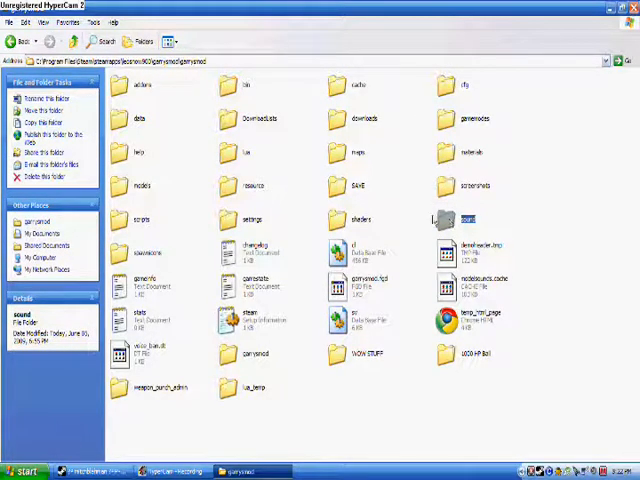
double_click(476, 220)
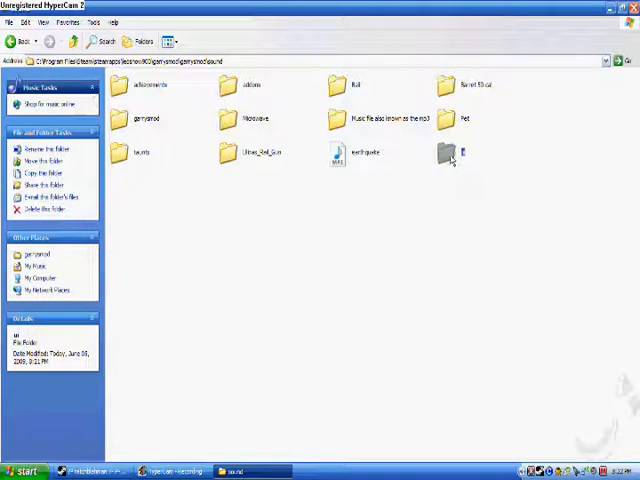
- Paste the MP3 into the ui folder and play it to check it works
double_click(452, 152)
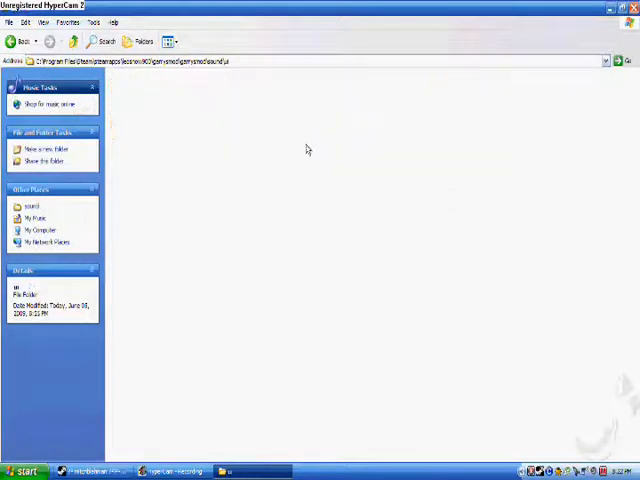
click(150, 84)
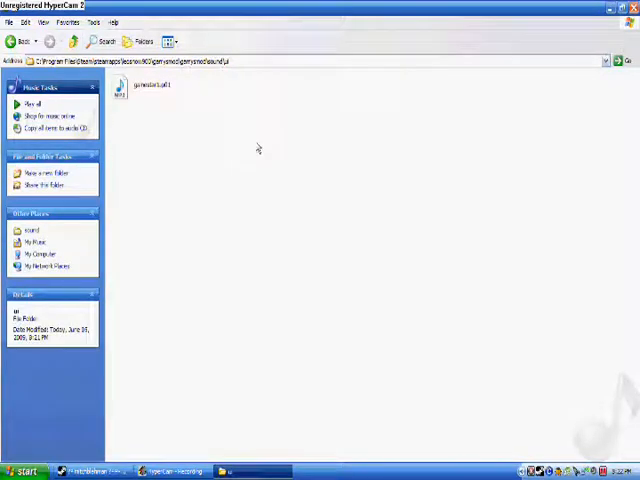
click(146, 88)
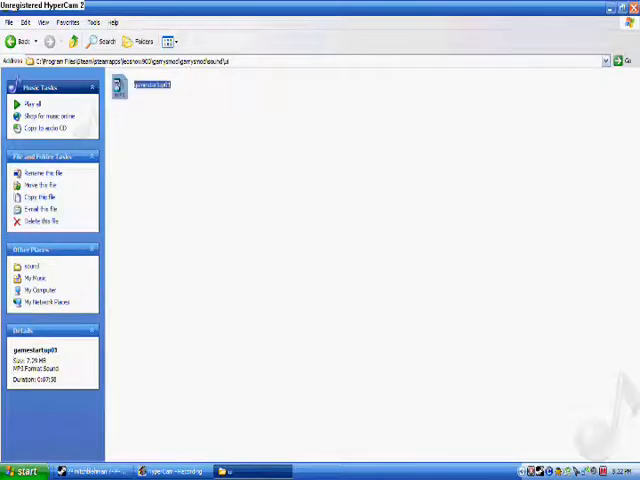
double_click(150, 88)
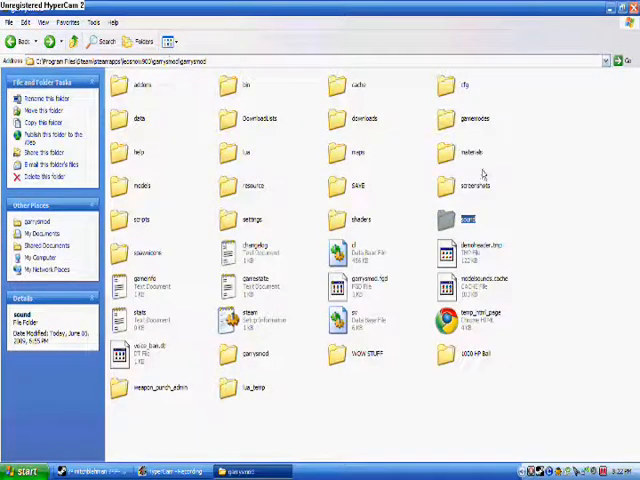
mouse_move(258, 208)
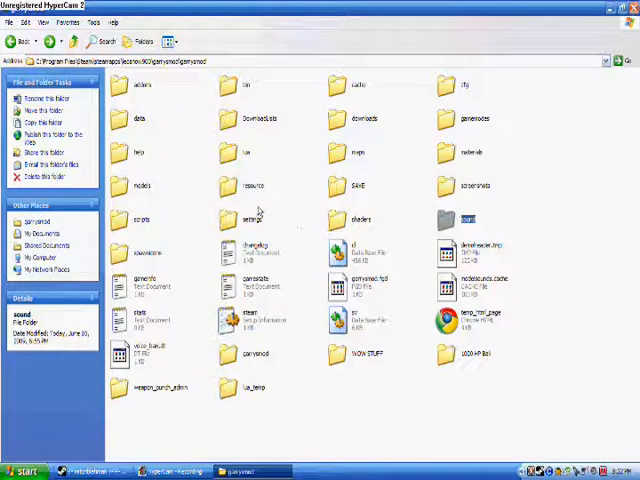
mouse_move(170, 128)
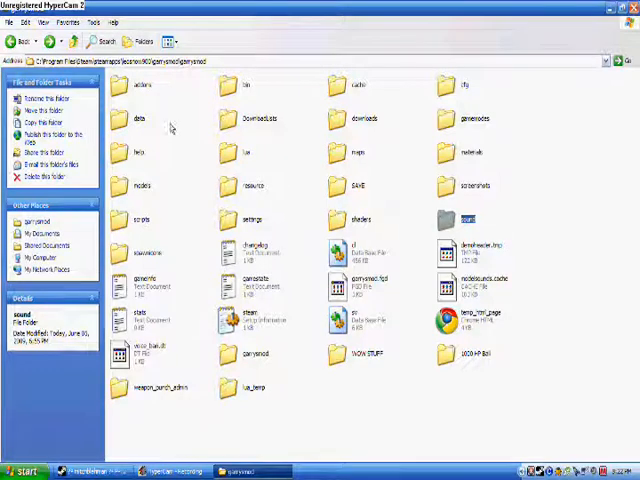
mouse_move(228, 204)
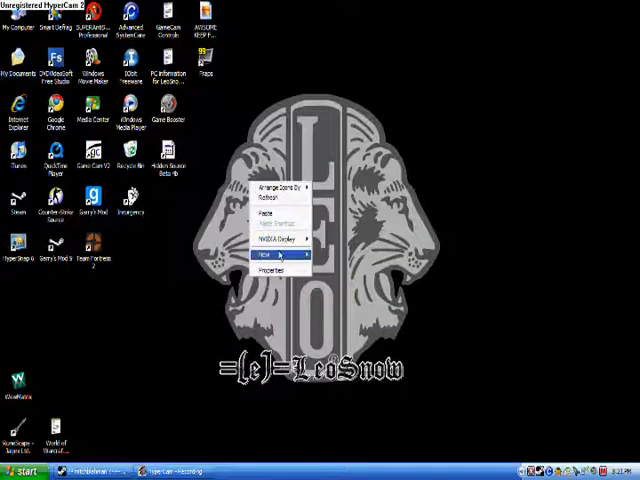
- Choose an option from the desktop context menu after leaving Explorer
click(264, 258)
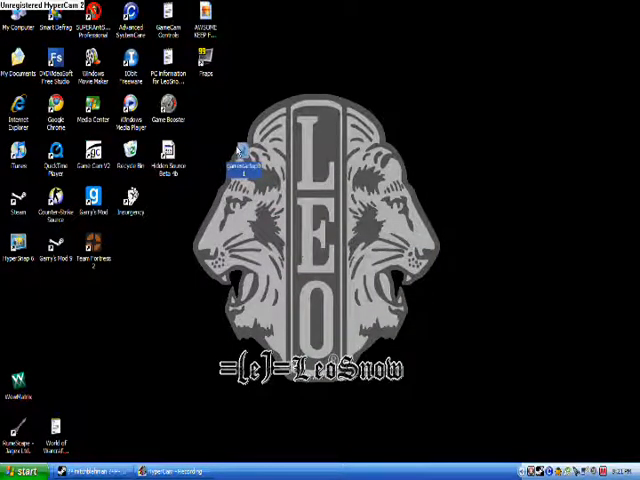